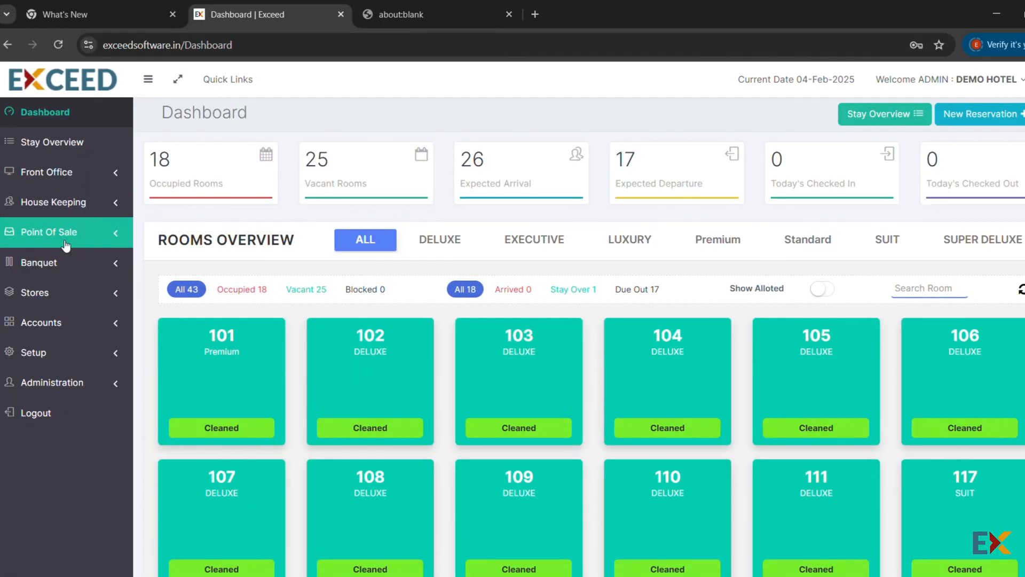
Reach the POS Table View from the Point Of Sale sidebar section and look through the tables by area
{"action": "left_click", "coordinate": [45, 232]}
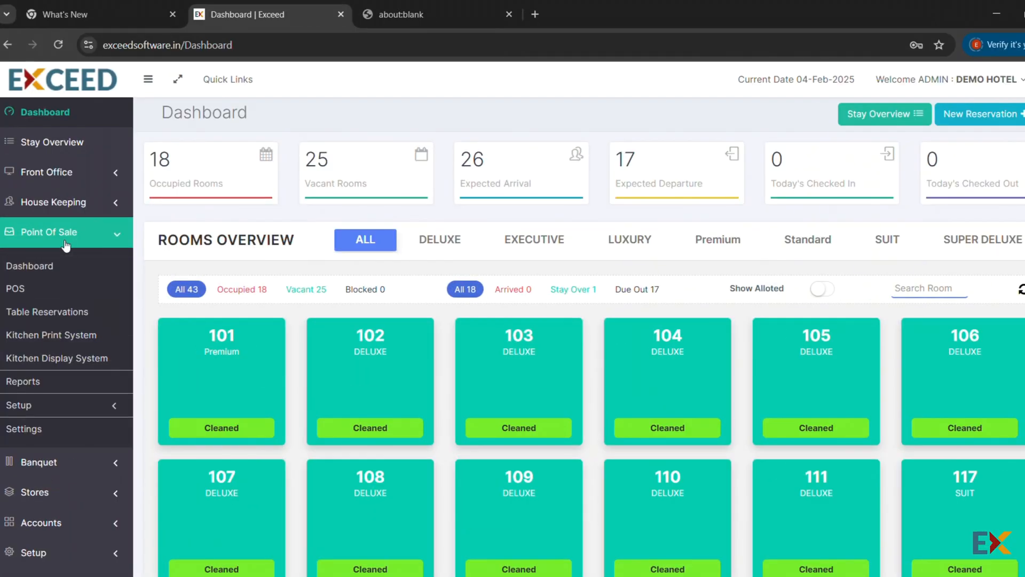
{"action": "left_click", "coordinate": [15, 289]}
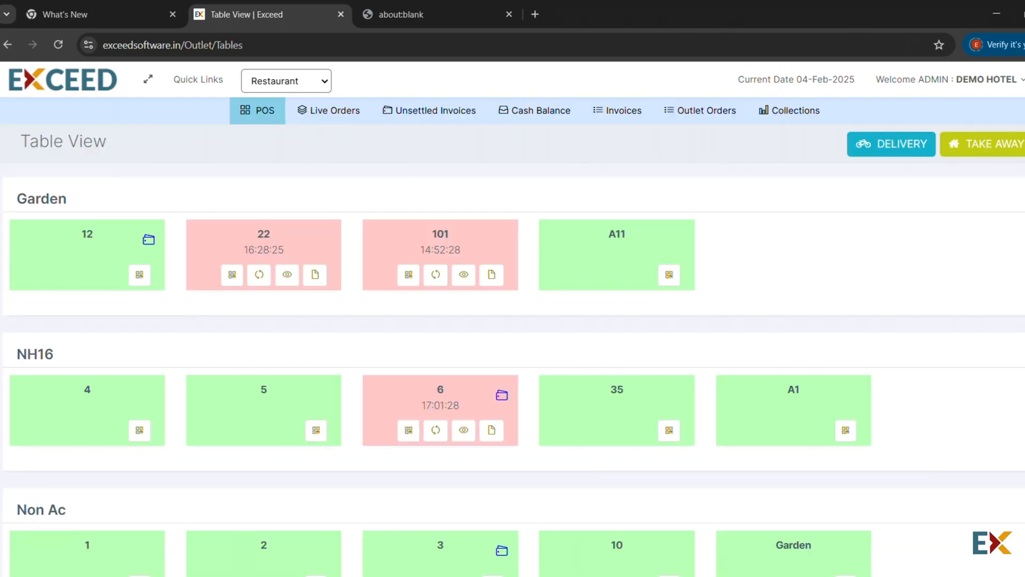
{"action": "scroll", "scroll_direction": "down", "scroll_amount": 3}
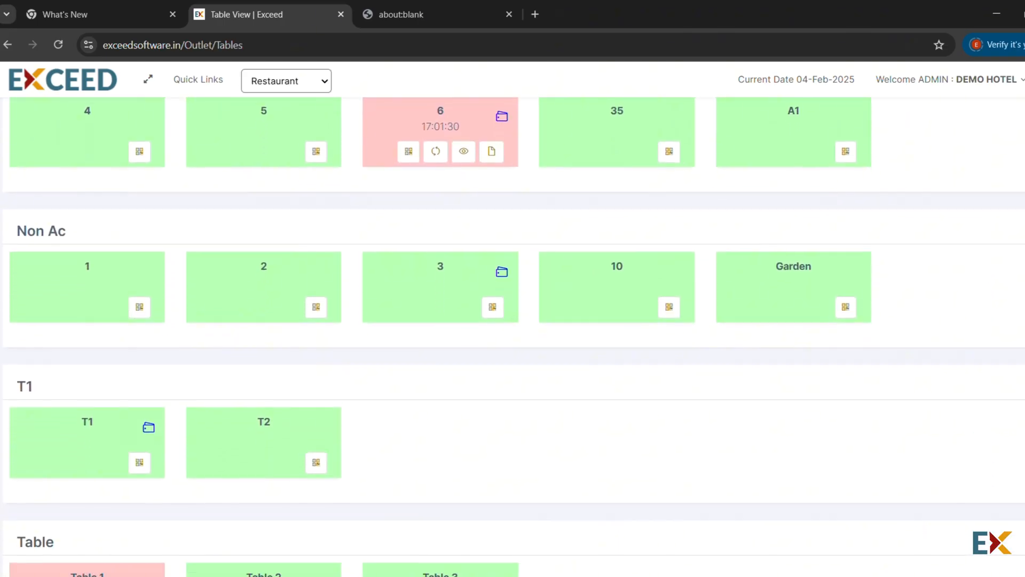
{"action": "scroll", "scroll_direction": "up", "scroll_amount": 3}
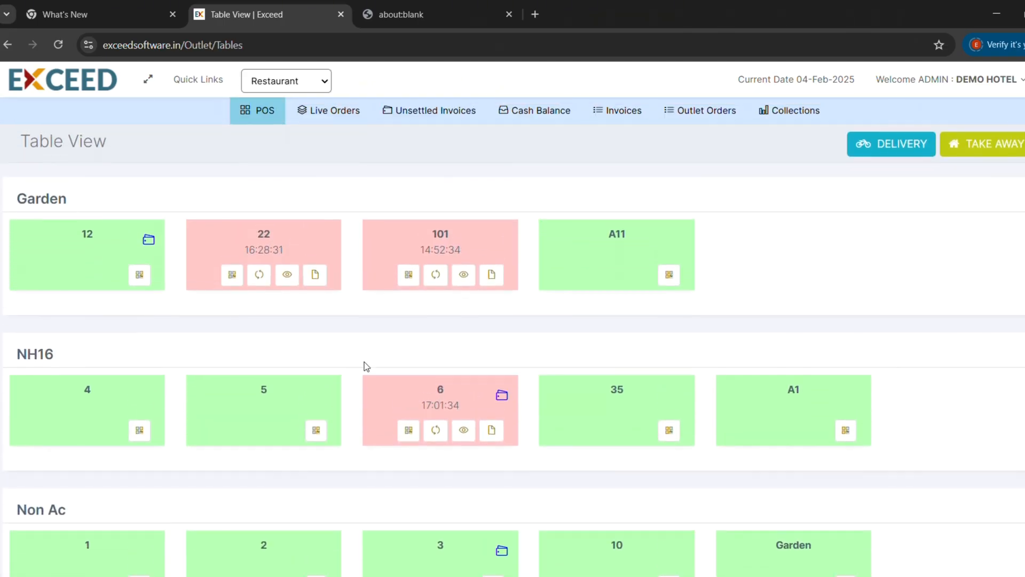
Start a Table 5 order and add Chicken Masala, Chicken Sandwich and green tea from the Indian category, total 453.00
{"action": "left_click", "coordinate": [263, 410]}
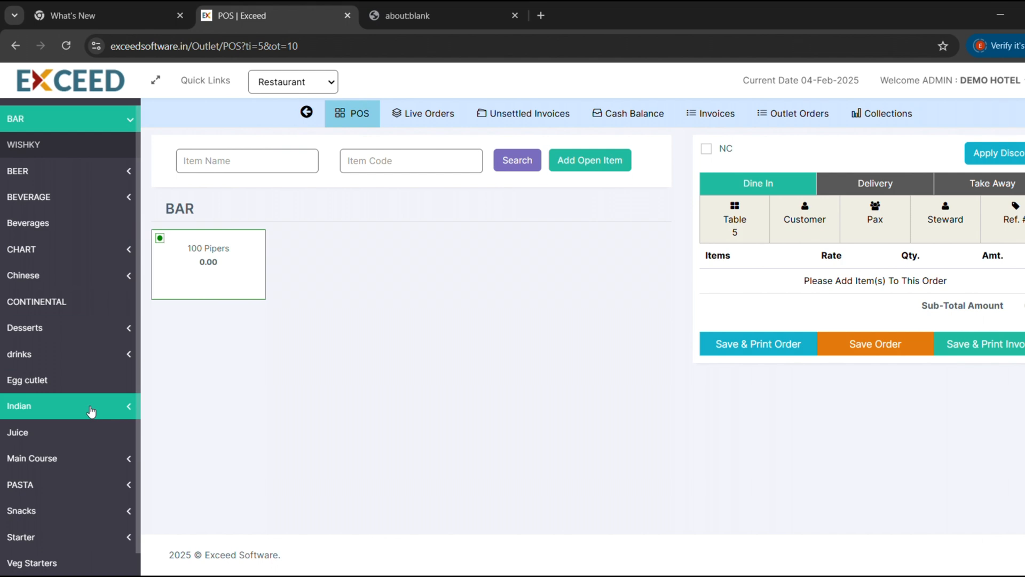
{"action": "left_click", "coordinate": [343, 432]}
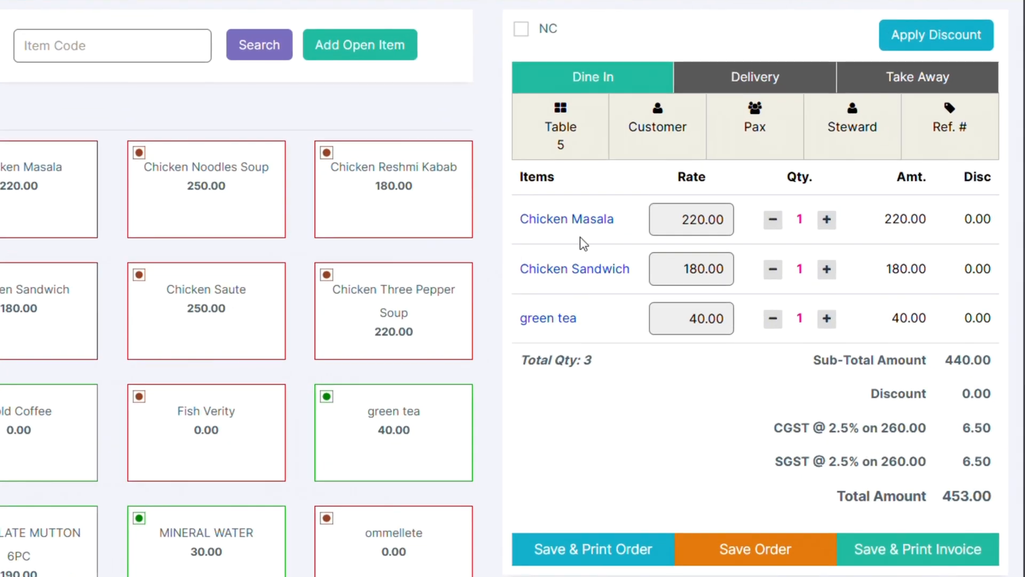
{"action": "mouse_move", "coordinate": [951, 147]}
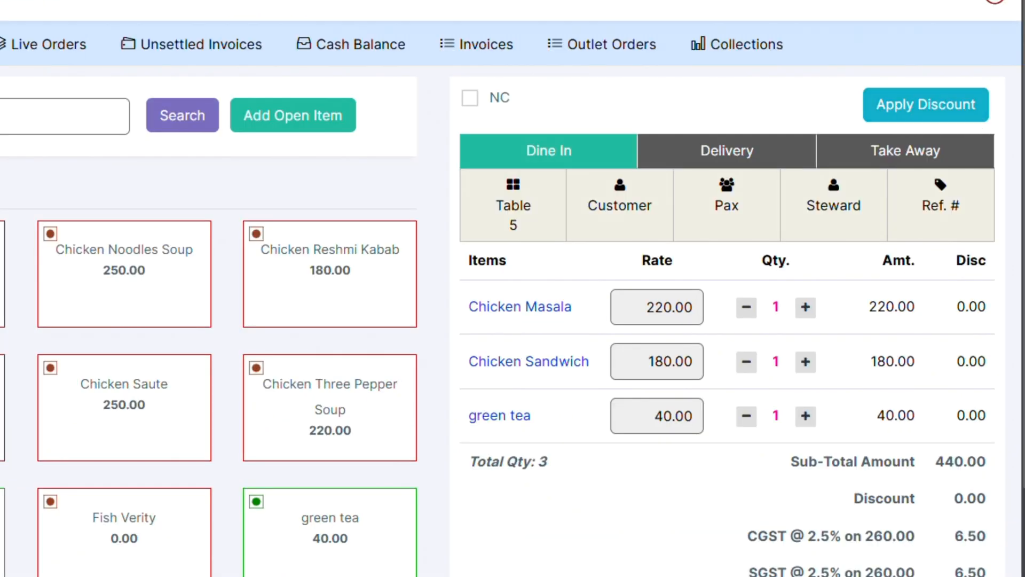
{"action": "scroll", "scroll_direction": "down", "scroll_amount": 3}
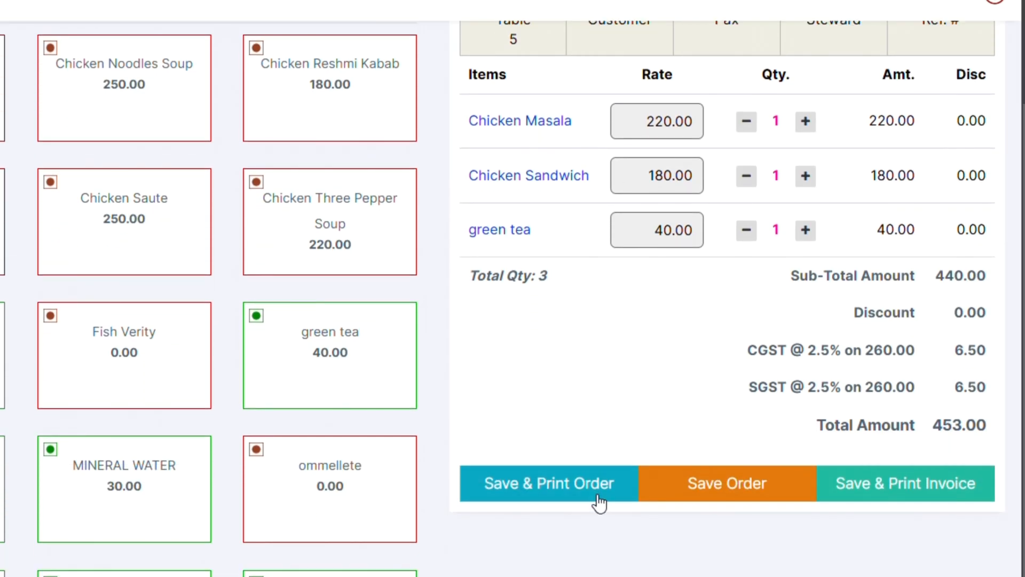
{"action": "mouse_move", "coordinate": [734, 500]}
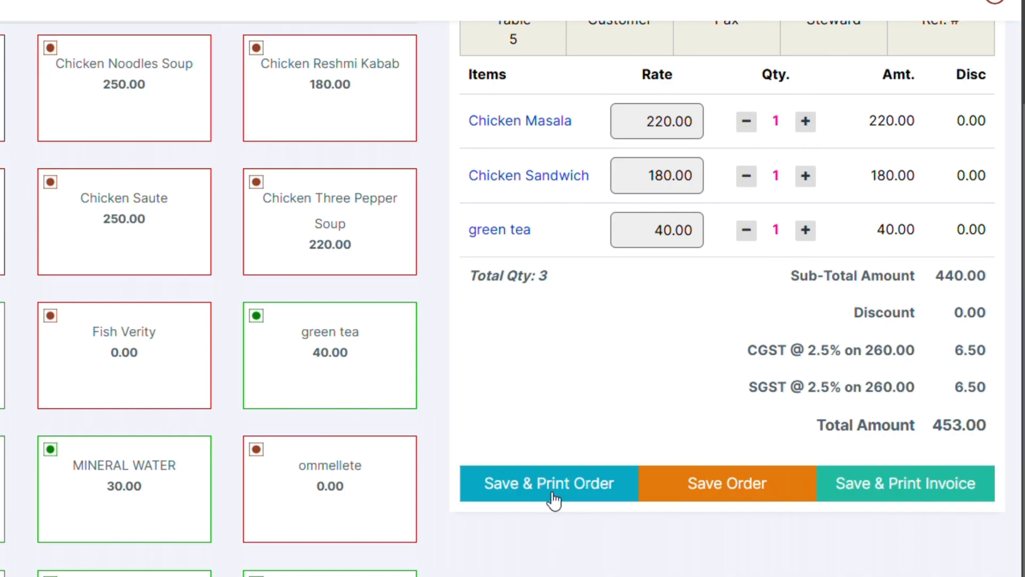
Save & Print the Table 5 order, producing kitchen order ticket 2474
{"action": "left_click", "coordinate": [548, 483]}
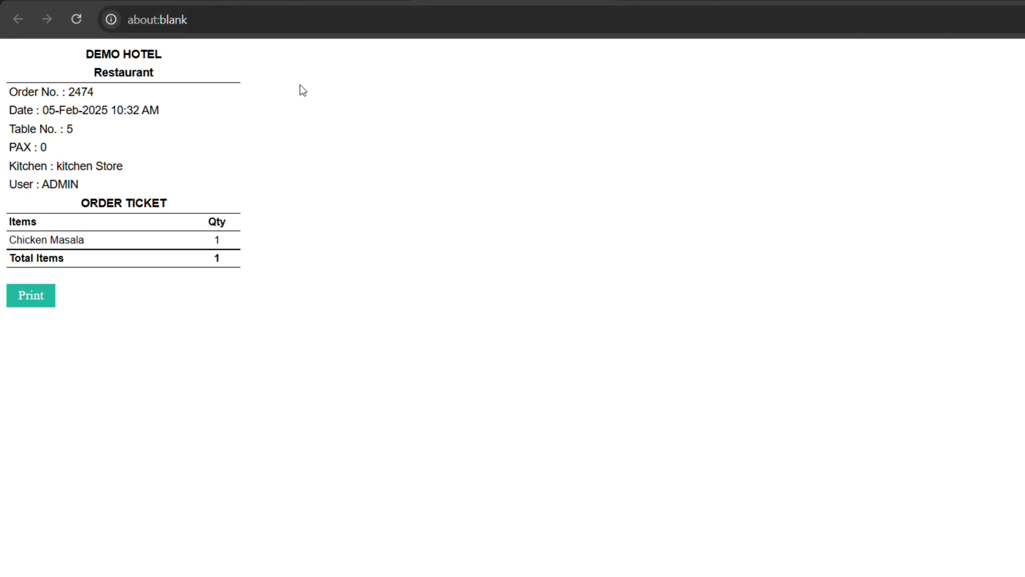
{"action": "mouse_move", "coordinate": [120, 263]}
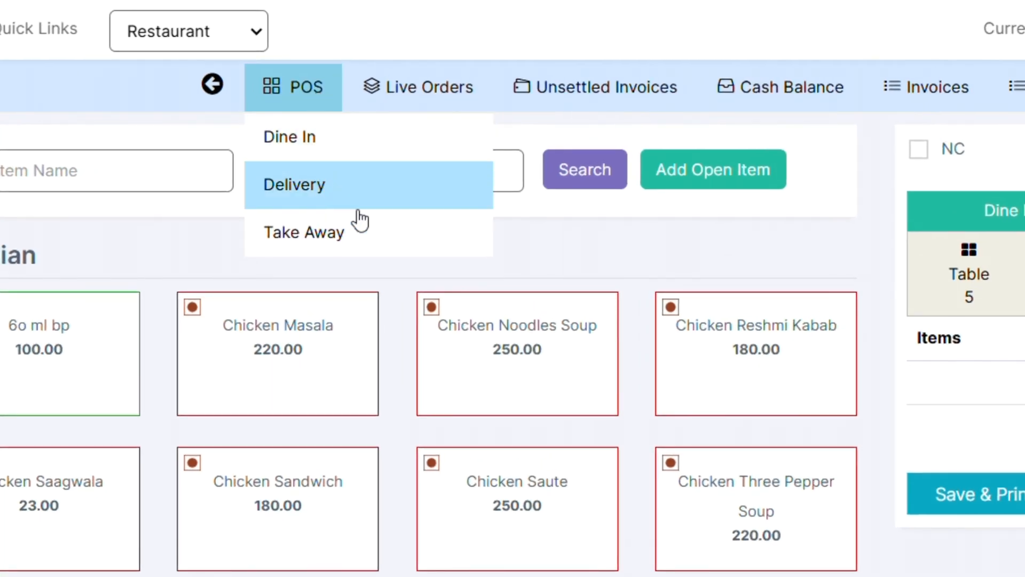
Switch back to Dine In, where Table 5 now shows occupied with its timer running
{"action": "left_click", "coordinate": [289, 135]}
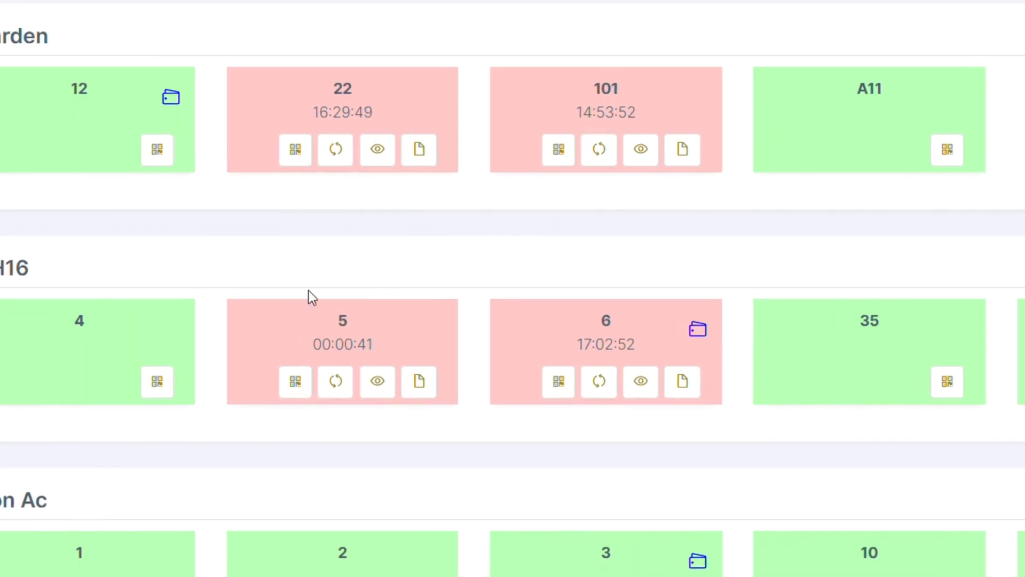
{"action": "mouse_move", "coordinate": [295, 446]}
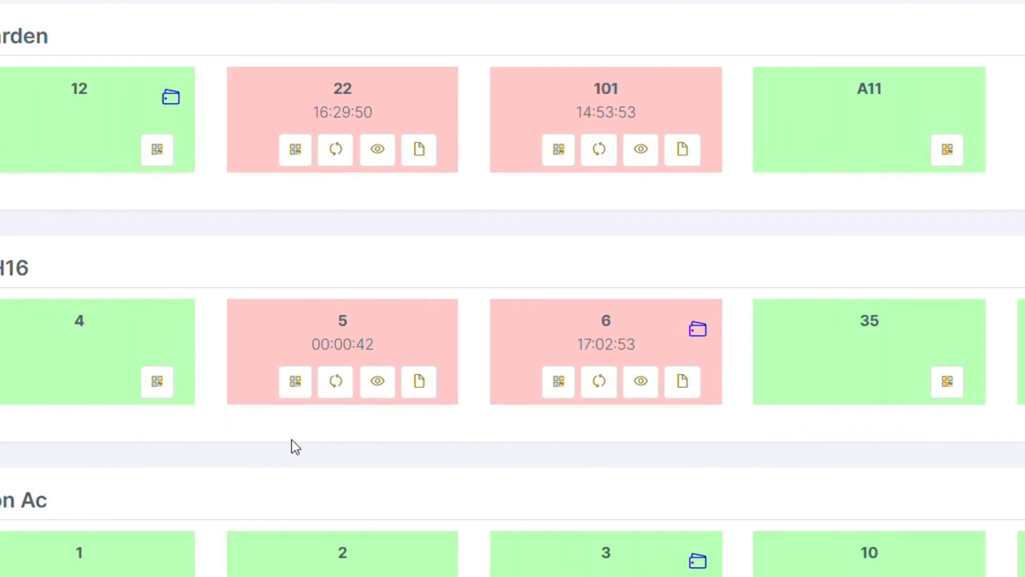
{"action": "mouse_move", "coordinate": [358, 433]}
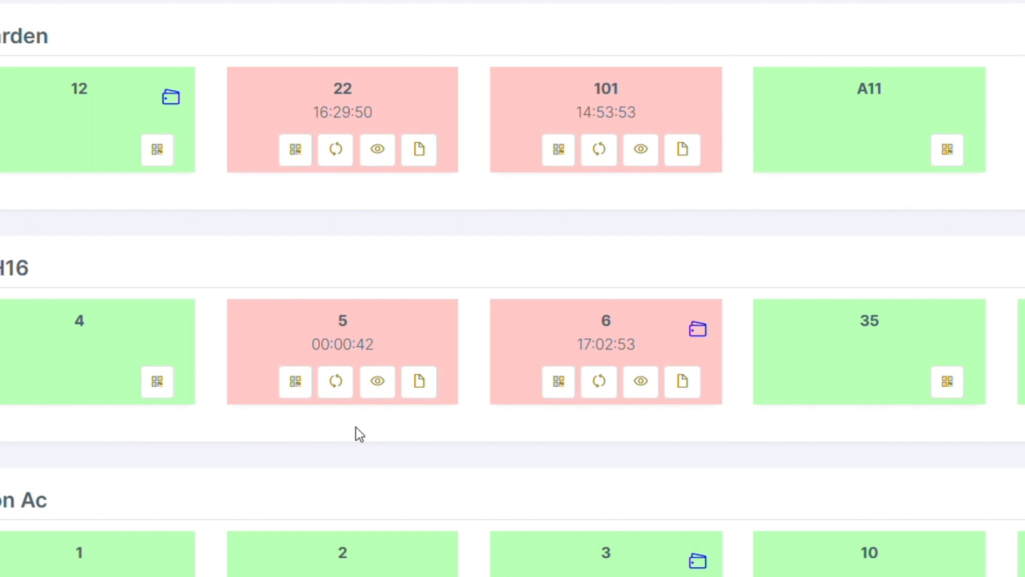
{"action": "mouse_move", "coordinate": [335, 382]}
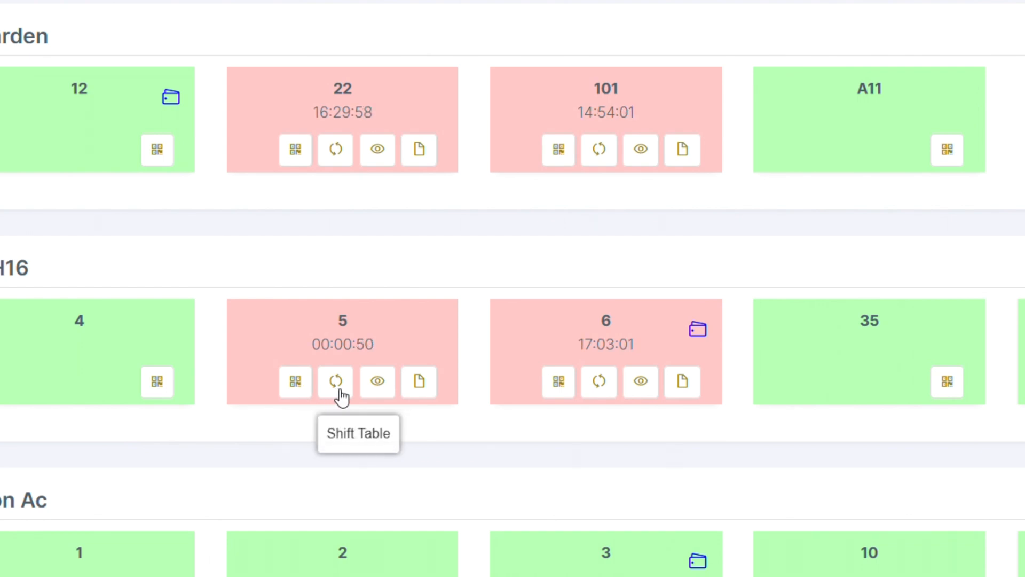
{"action": "mouse_move", "coordinate": [377, 381]}
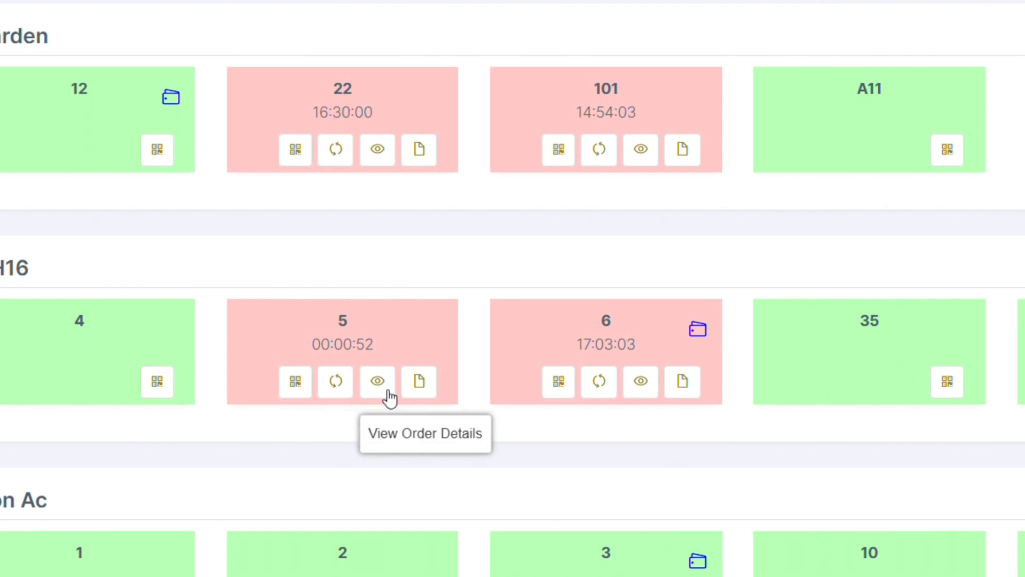
Create the 453.00 bill for Table 5 and confirm, generating invoice RF/2293/2024-25
{"action": "left_click", "coordinate": [377, 381]}
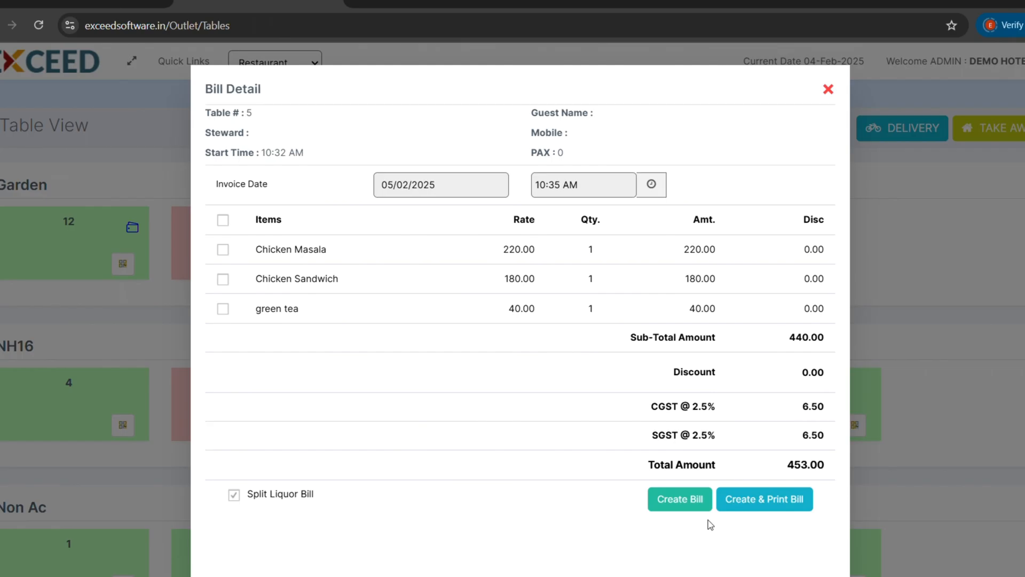
{"action": "left_click", "coordinate": [679, 499]}
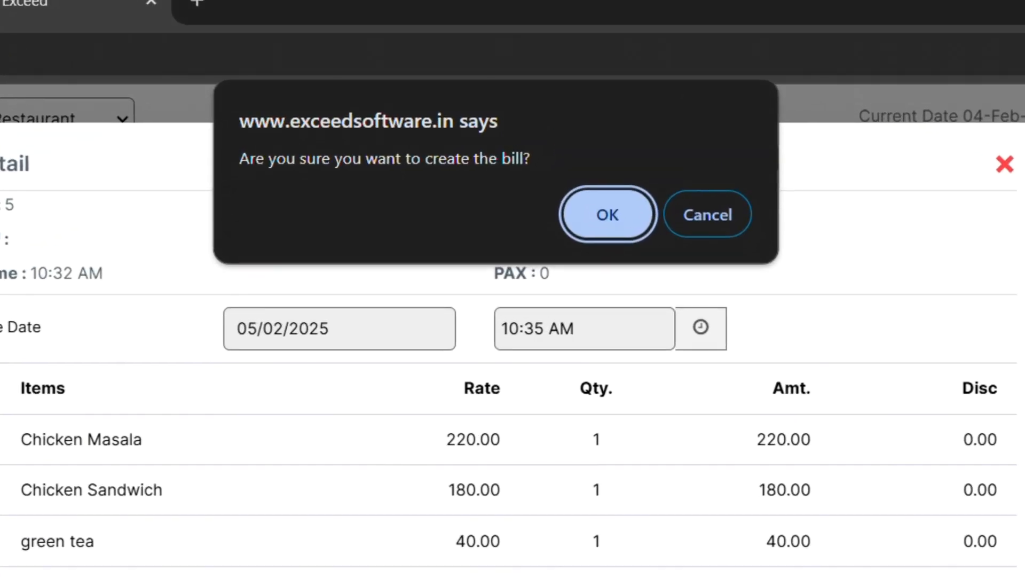
{"action": "mouse_move", "coordinate": [328, 187]}
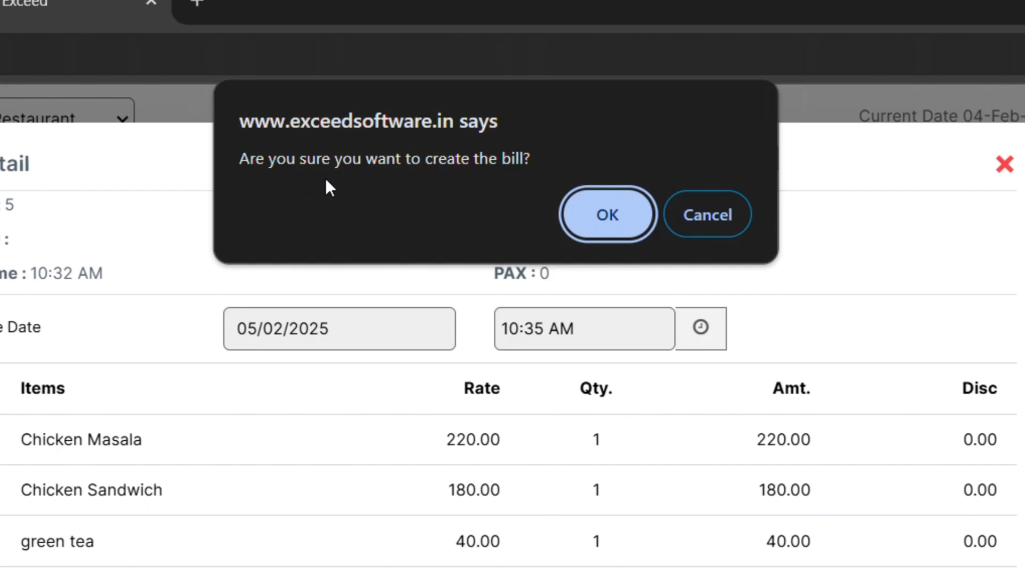
{"action": "left_click", "coordinate": [607, 213]}
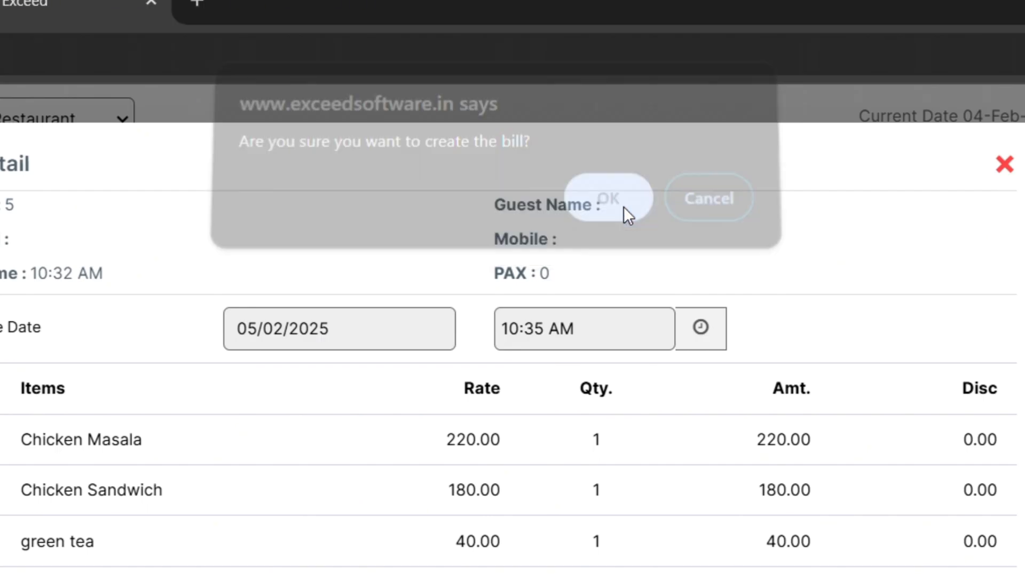
{"action": "left_click", "coordinate": [608, 197]}
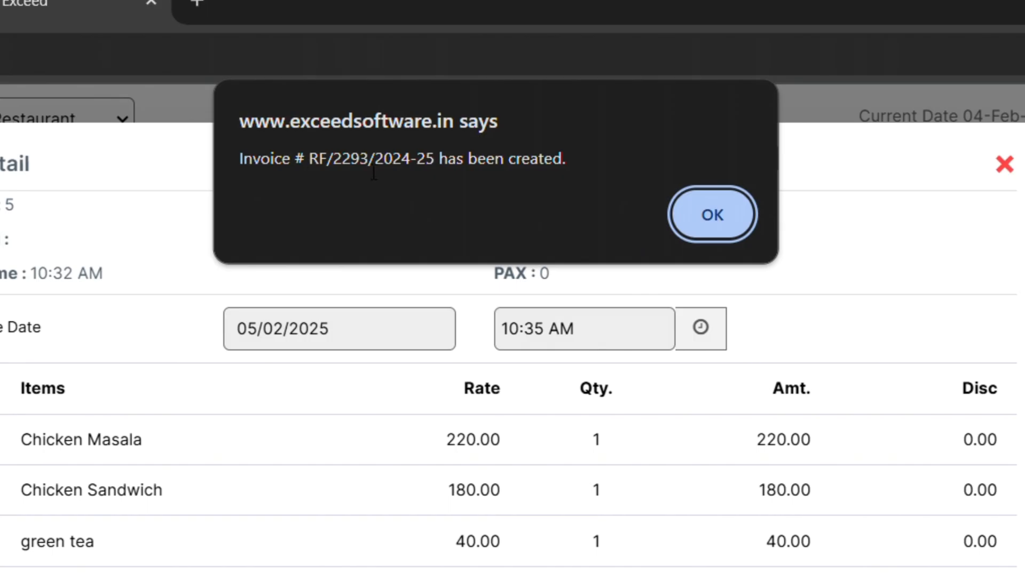
{"action": "left_click", "coordinate": [711, 214]}
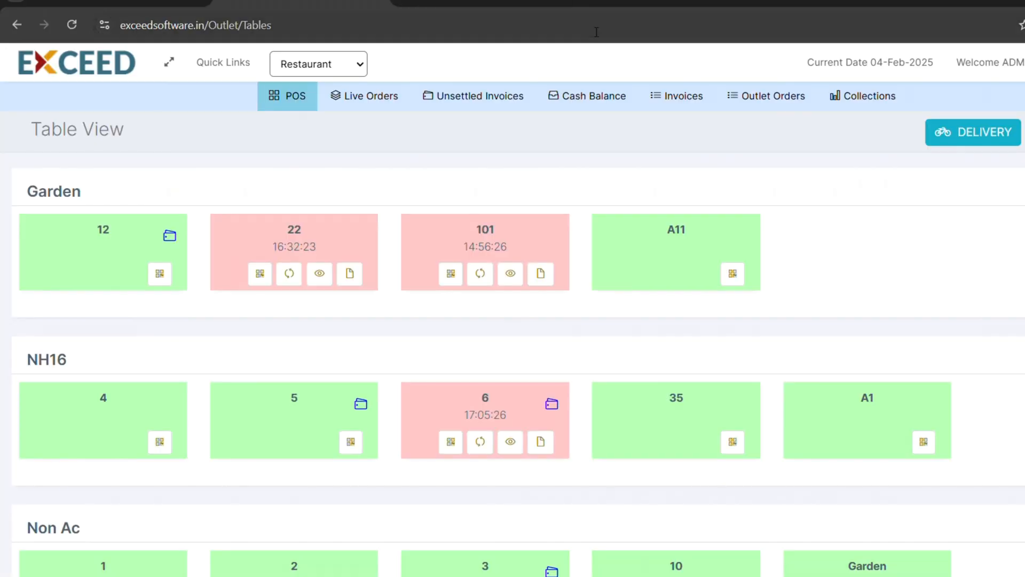
View the Invoices list showing RF/2293/2024-25 for Table 5 at 453.00, status billed
{"action": "left_click", "coordinate": [683, 96]}
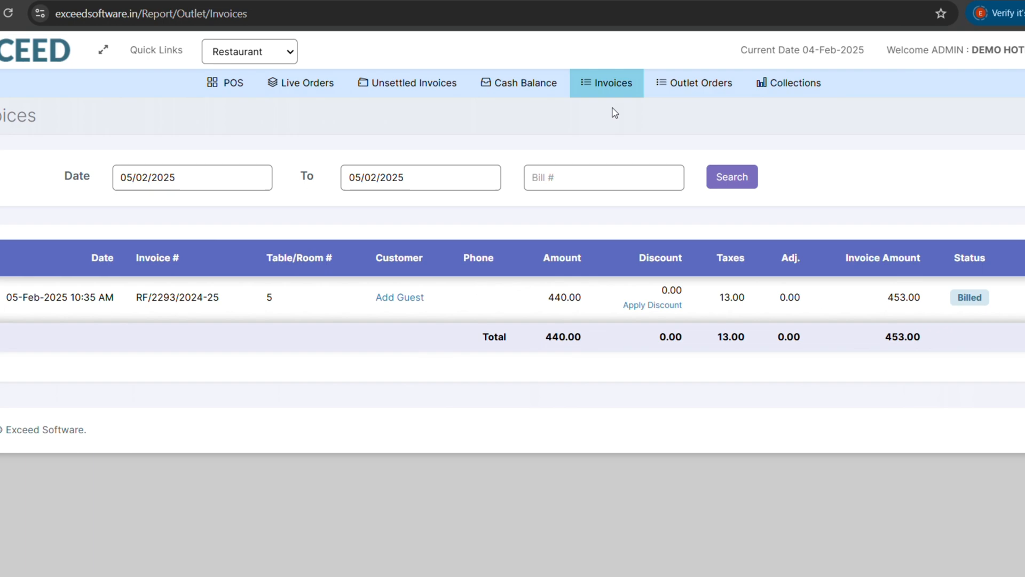
{"action": "mouse_move", "coordinate": [407, 82]}
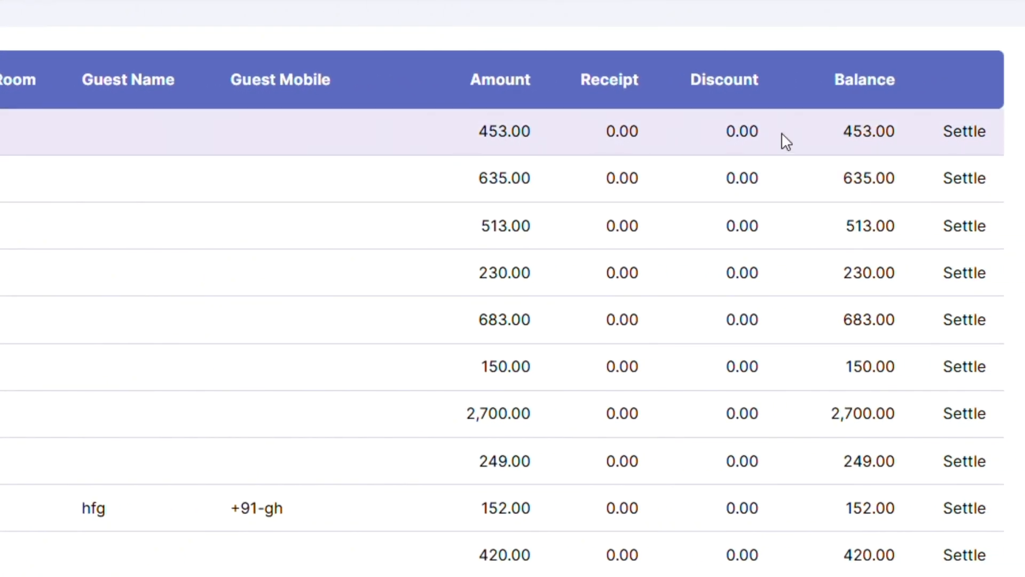
{"action": "mouse_move", "coordinate": [965, 132]}
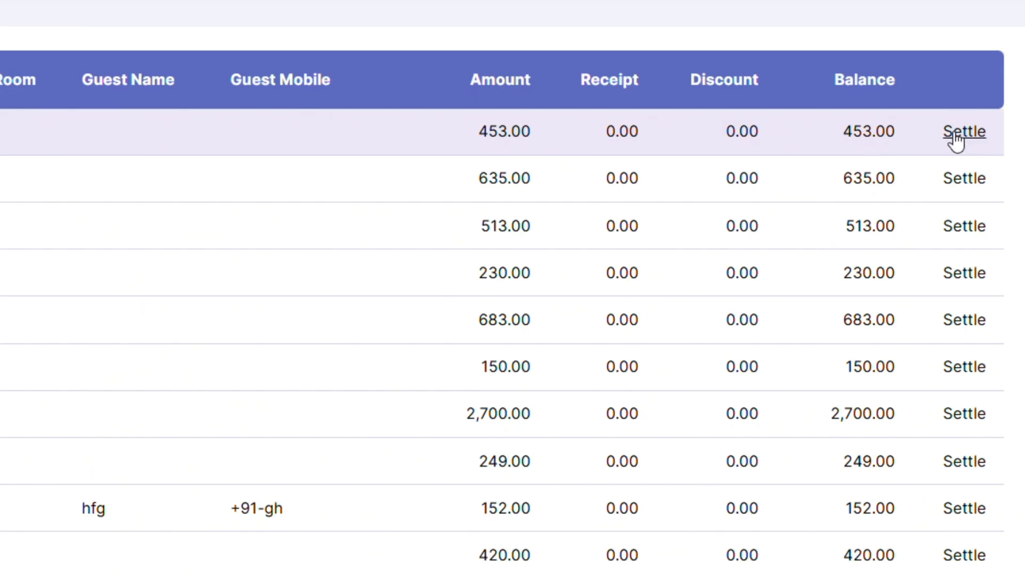
Settle the 453.00 invoice with a Cash payment receipt for the full amount
{"action": "left_click", "coordinate": [964, 130]}
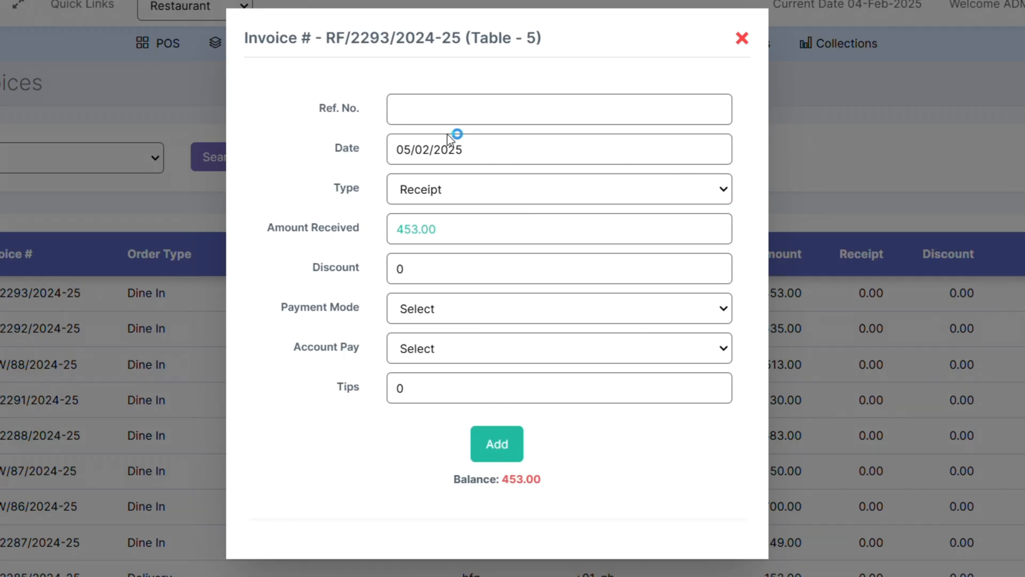
{"action": "left_click", "coordinate": [558, 308]}
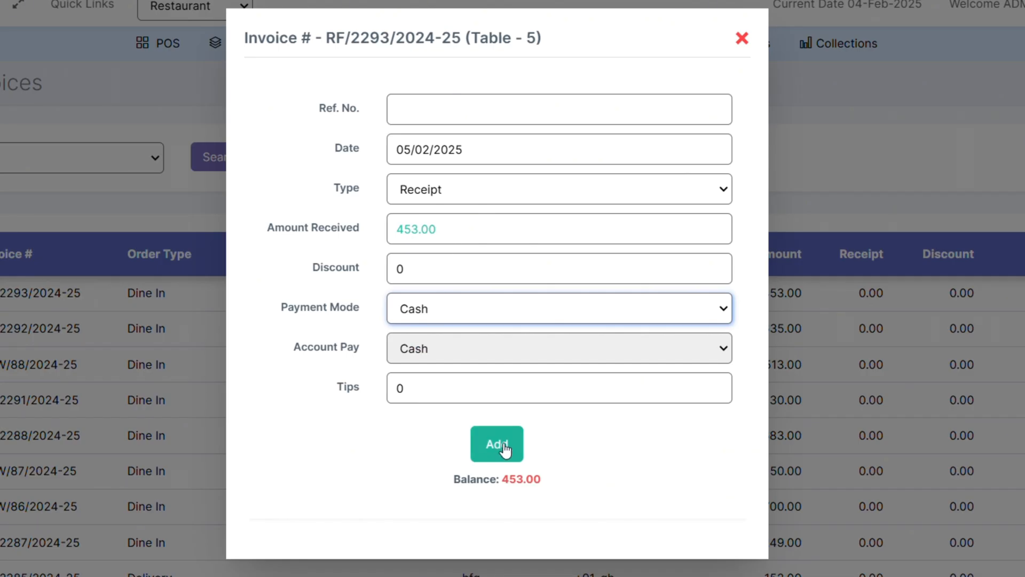
{"action": "left_click", "coordinate": [497, 444]}
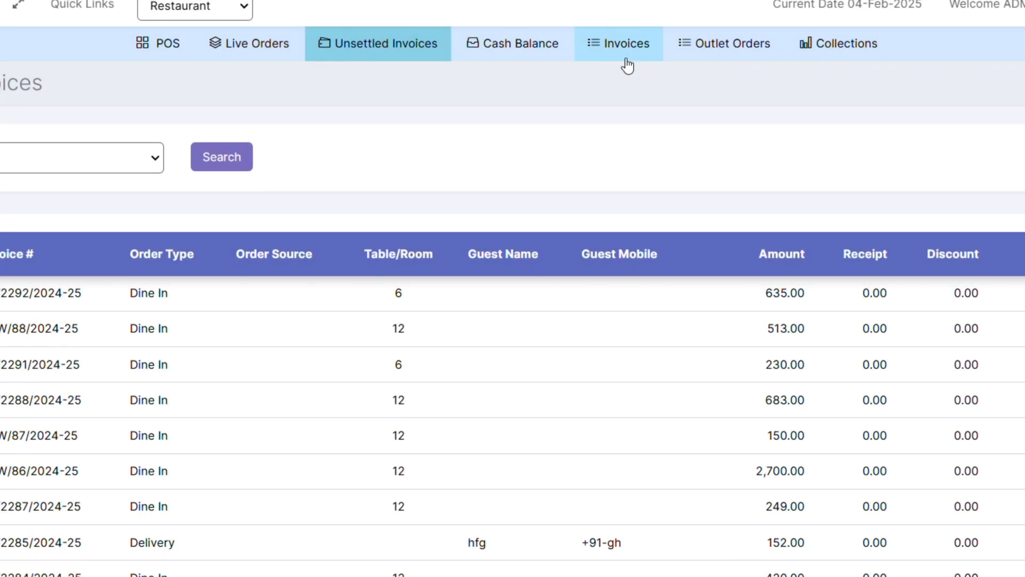
Check RF/2293/2024-25 reads Settled in Invoices and its 453.00 Cash receipt in Collections
{"action": "left_click", "coordinate": [618, 43]}
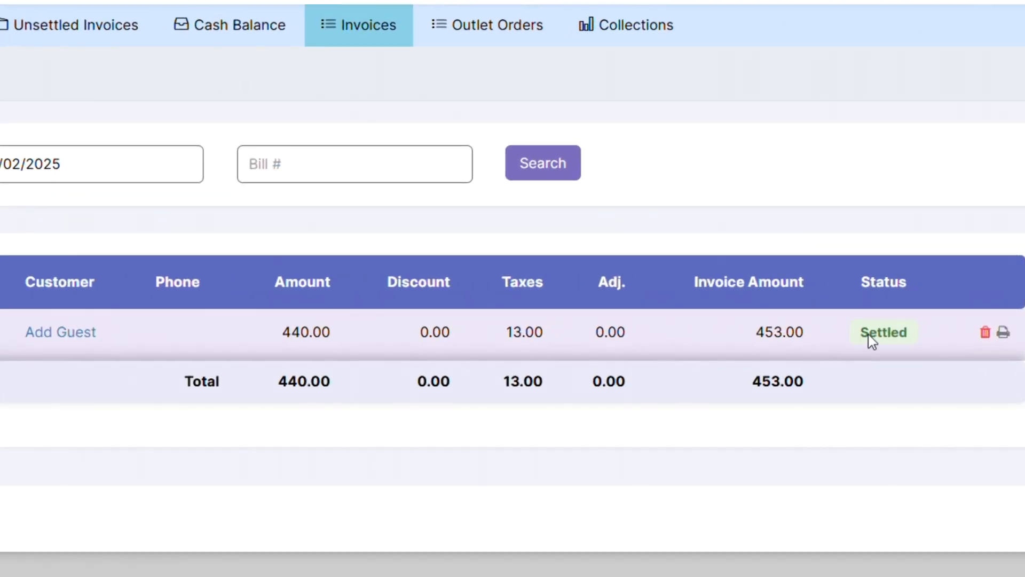
{"action": "left_click", "coordinate": [624, 24]}
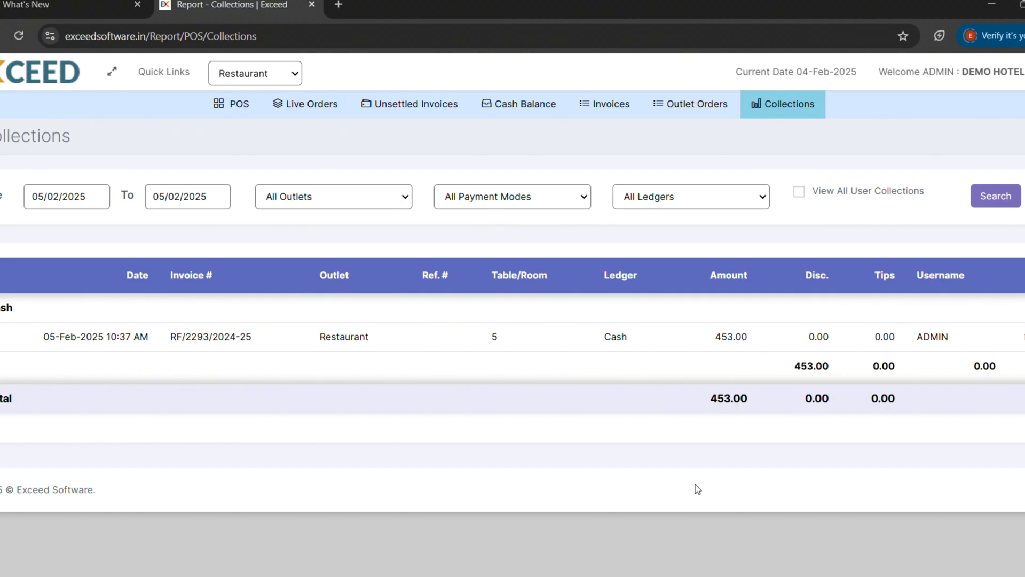
{"action": "mouse_move", "coordinate": [548, 565]}
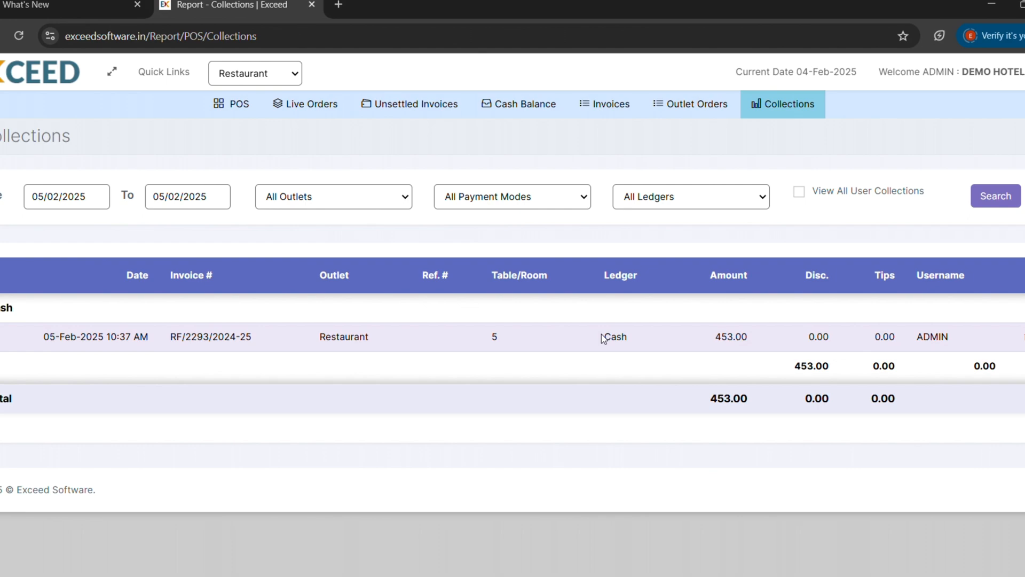
{"action": "double_click", "coordinate": [613, 336]}
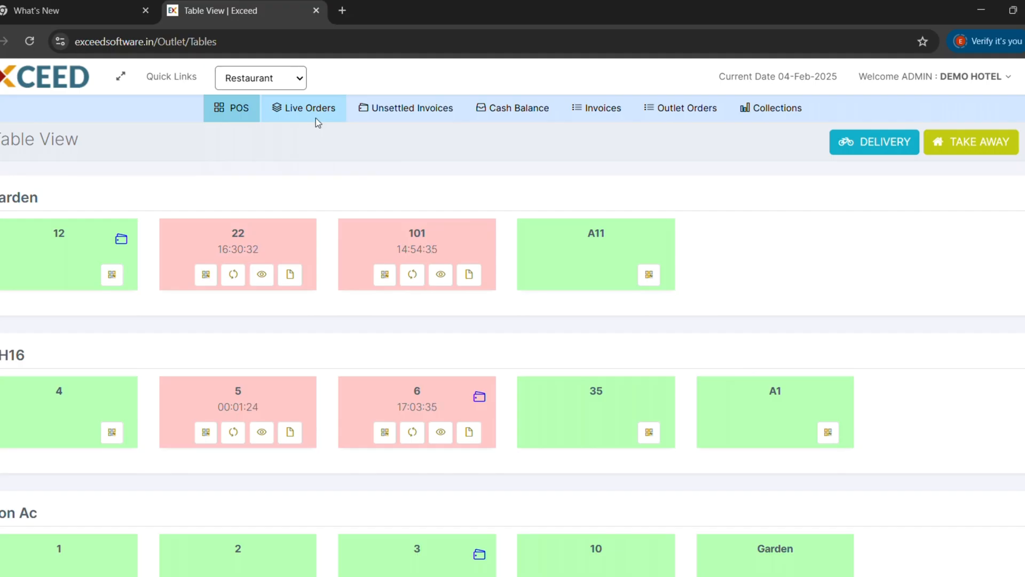
View Live Orders and locate order 2474 for Table 5 with its 453.00 total
{"action": "left_click", "coordinate": [304, 108]}
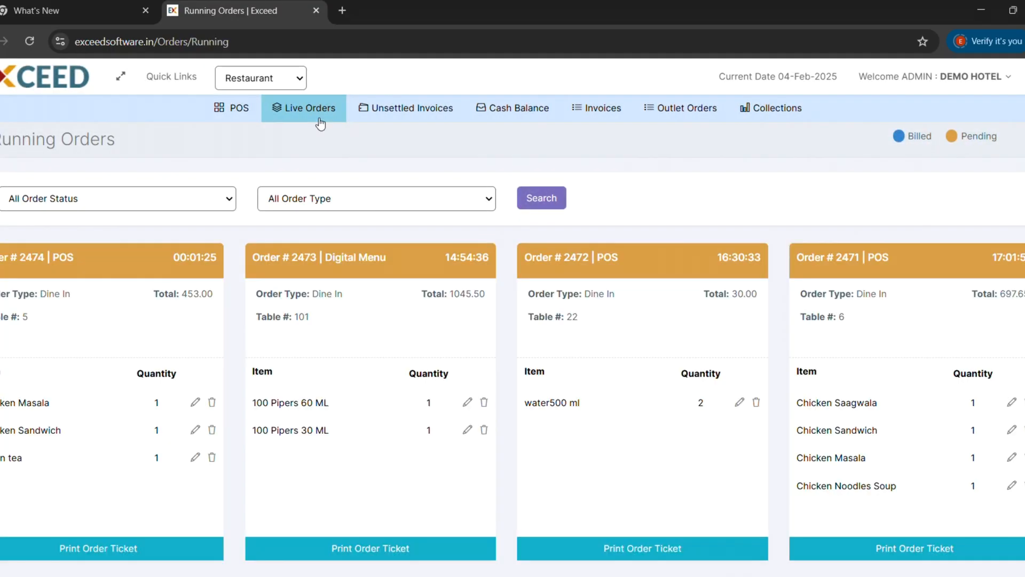
{"action": "scroll", "scroll_direction": "down", "scroll_amount": 3}
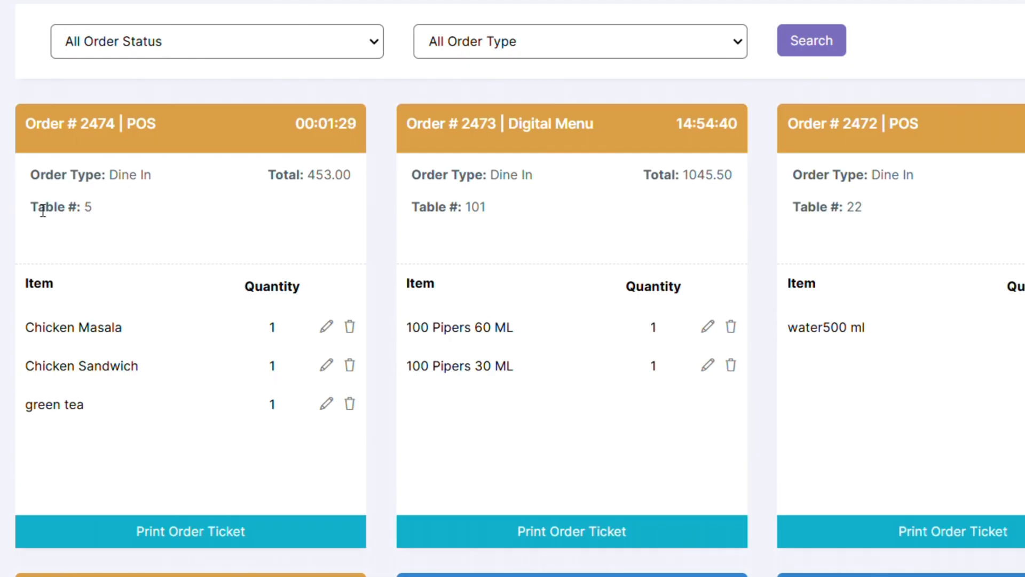
{"action": "double_click", "coordinate": [41, 207]}
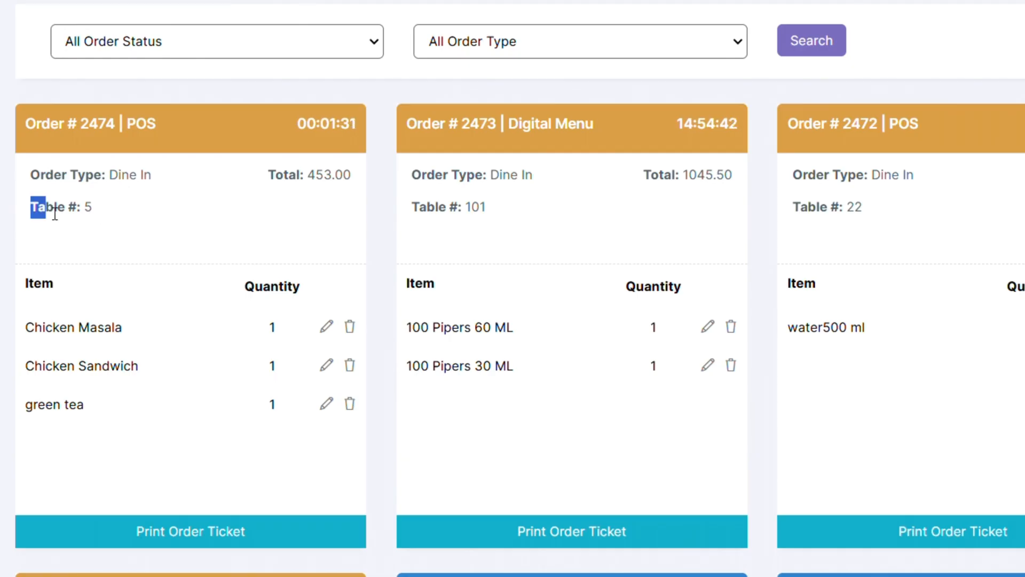